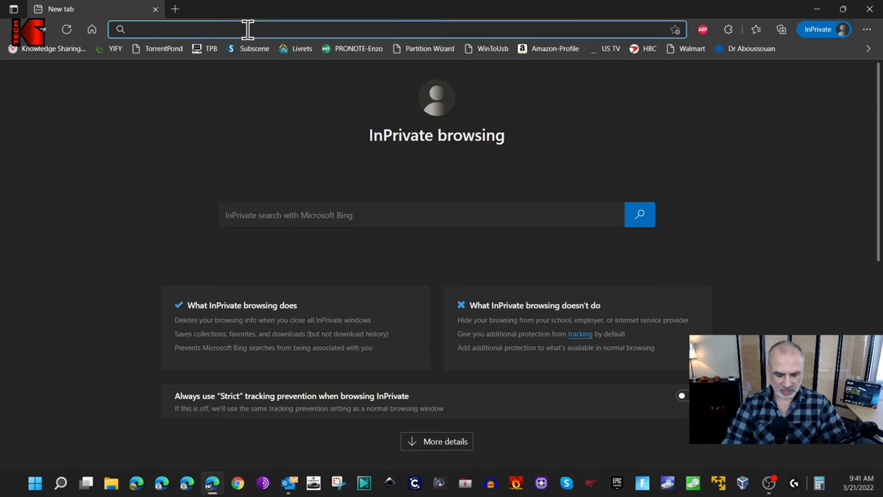
- Load router.asus.com and view the lower part of the RT-AC68U welcome page
text(router.asus.com/QIS_wizard.htm?flag=welcome)
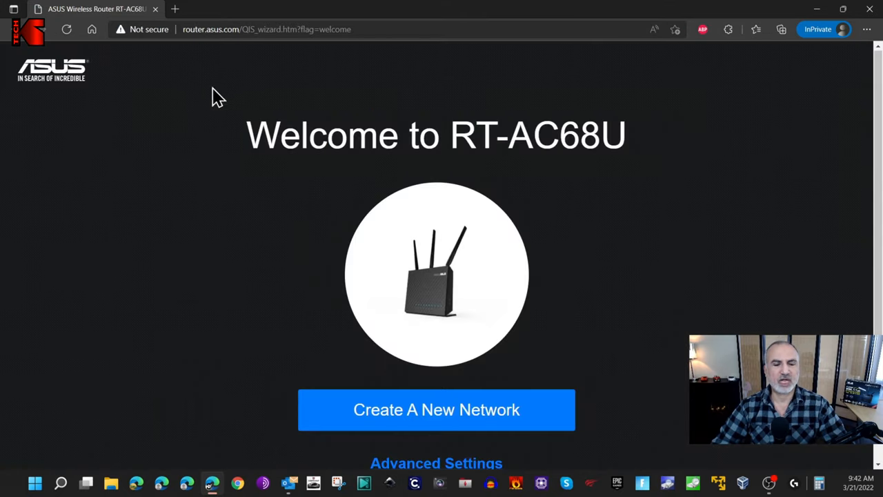
mouse_move(232, 348)
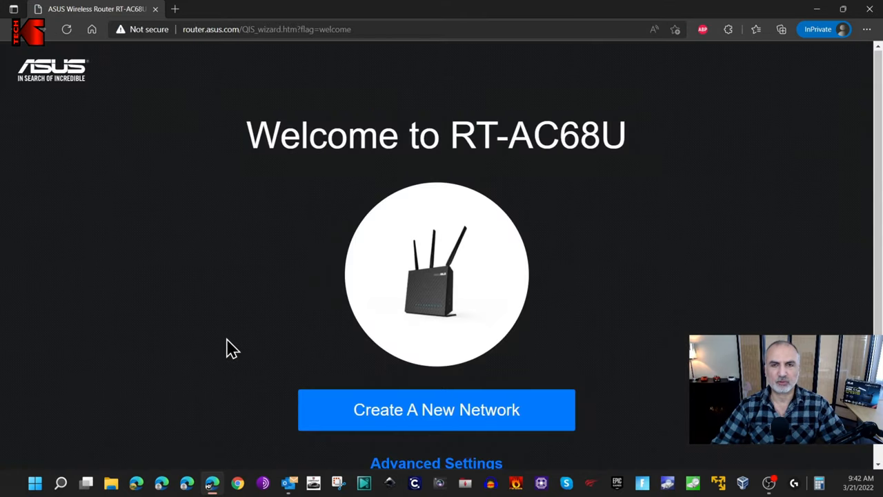
mouse_move(200, 251)
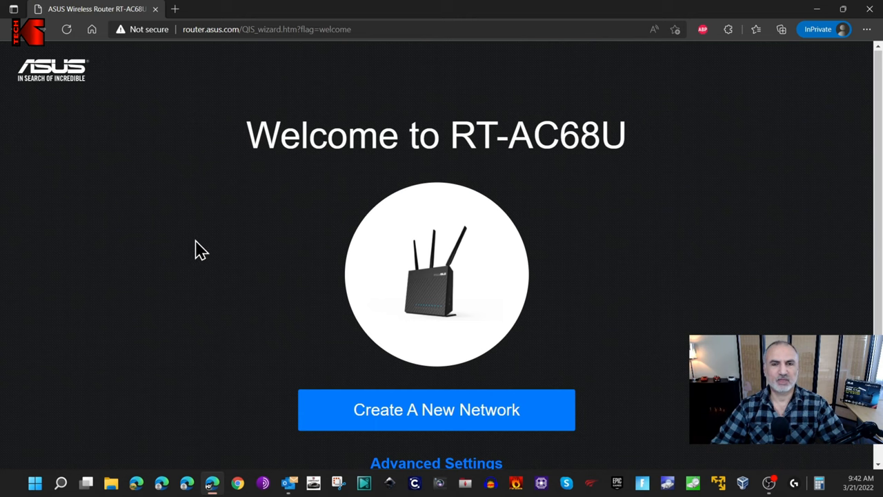
scroll(down, 3)
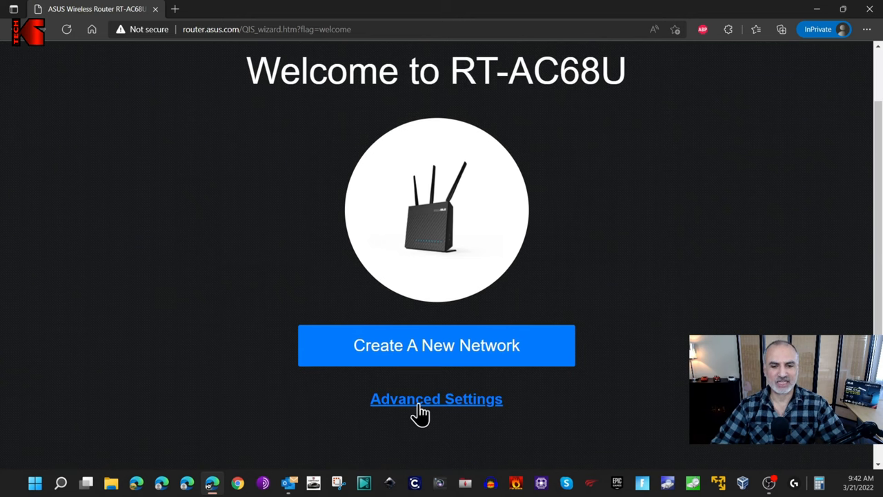
- Via Advanced Settings, choose Repeater mode as the router's operation mode
click(436, 398)
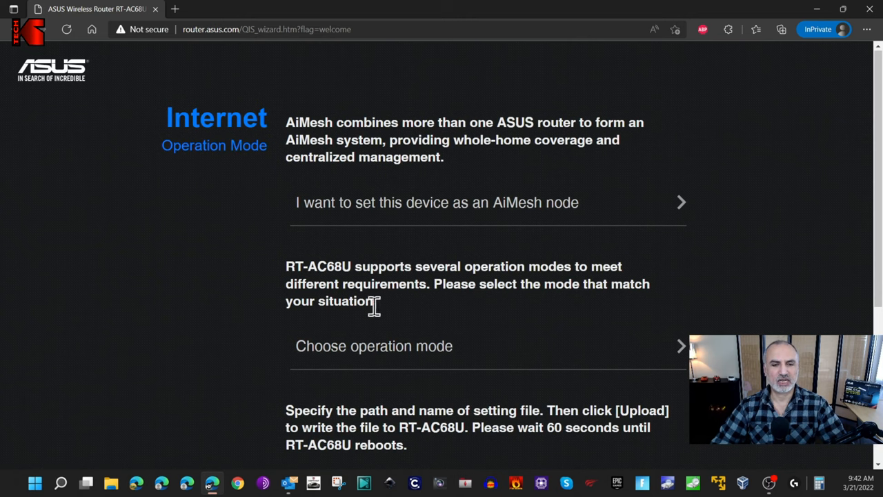
click(374, 345)
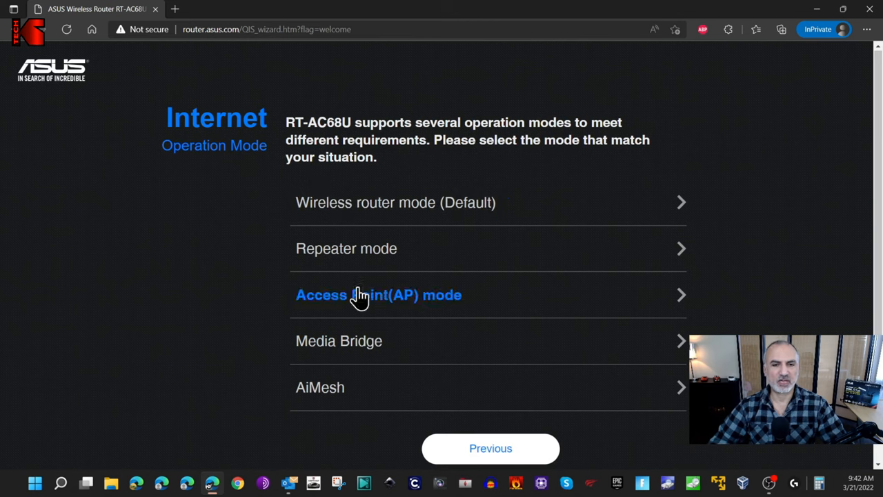
mouse_move(345, 261)
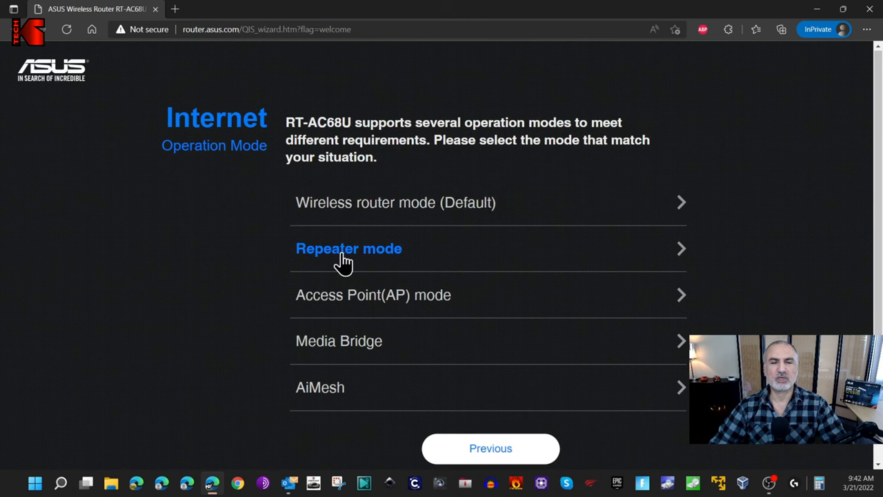
click(348, 249)
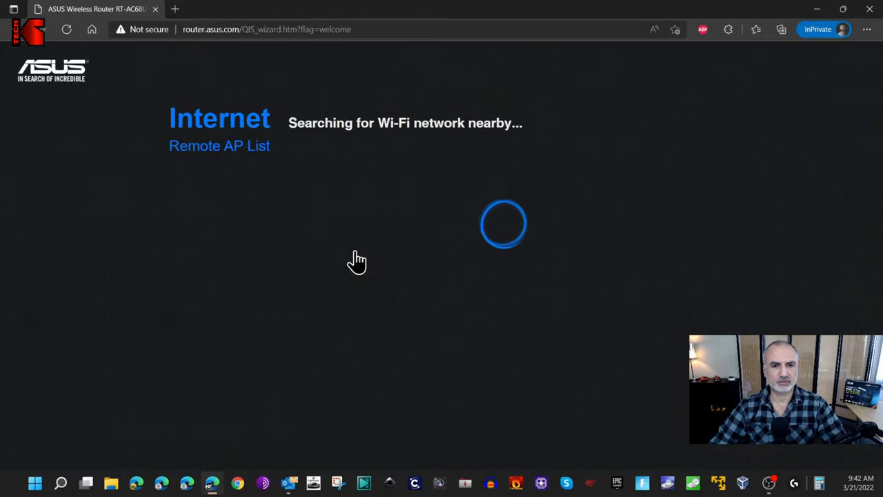
mouse_move(338, 192)
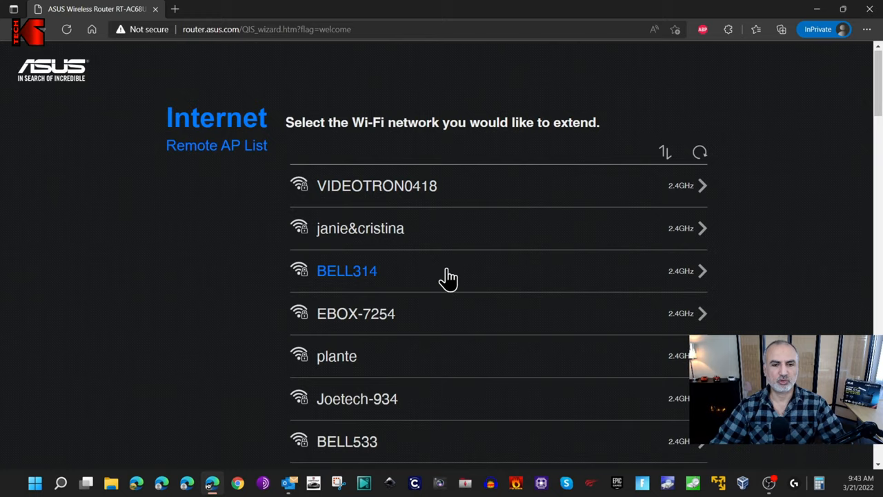
- Select plante-guest5 (5GHz) from the Remote AP List as the network to extend
scroll(down, 3)
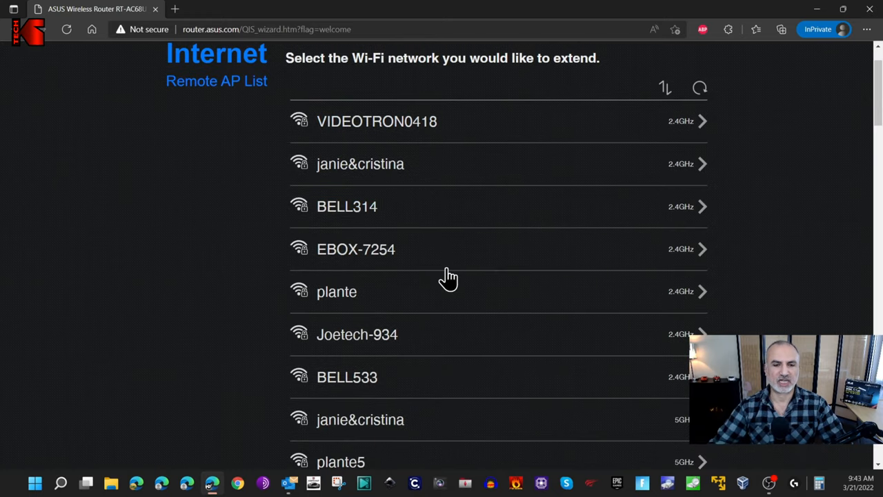
scroll(down, 3)
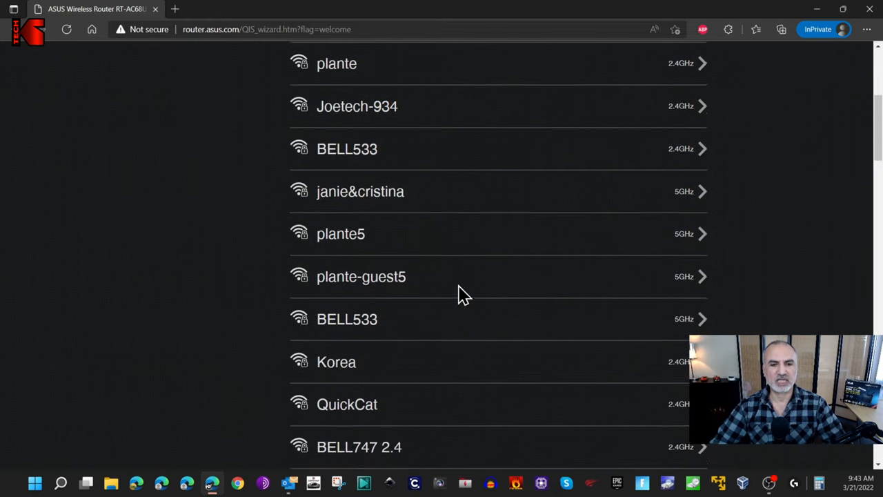
scroll(down, 3)
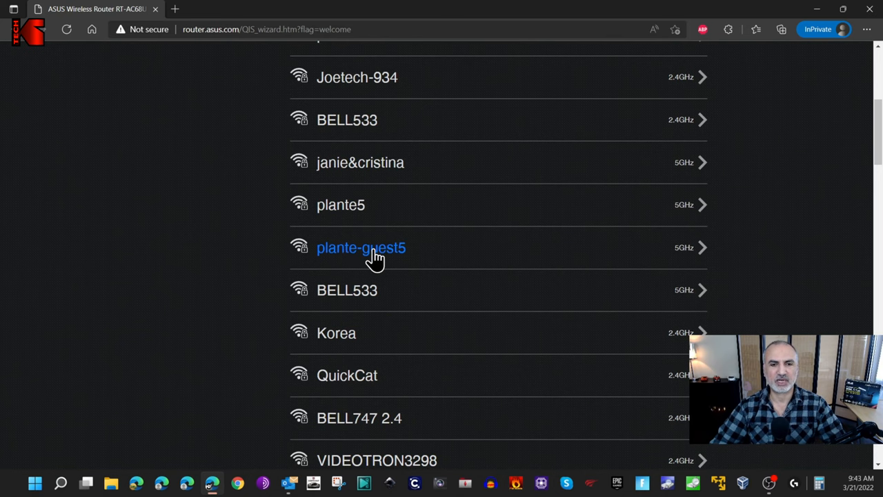
click(360, 247)
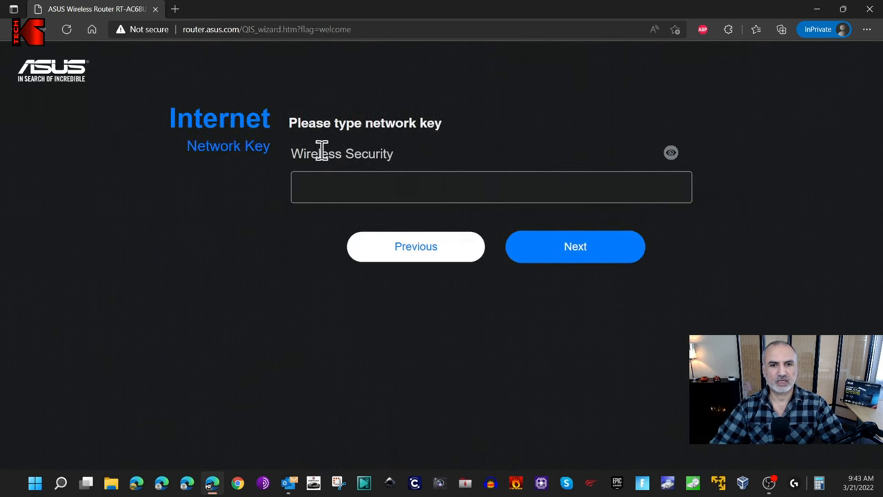
- Enter the plante-guest5 network key and choose Automatic IP for the repeater's LAN address
click(491, 186)
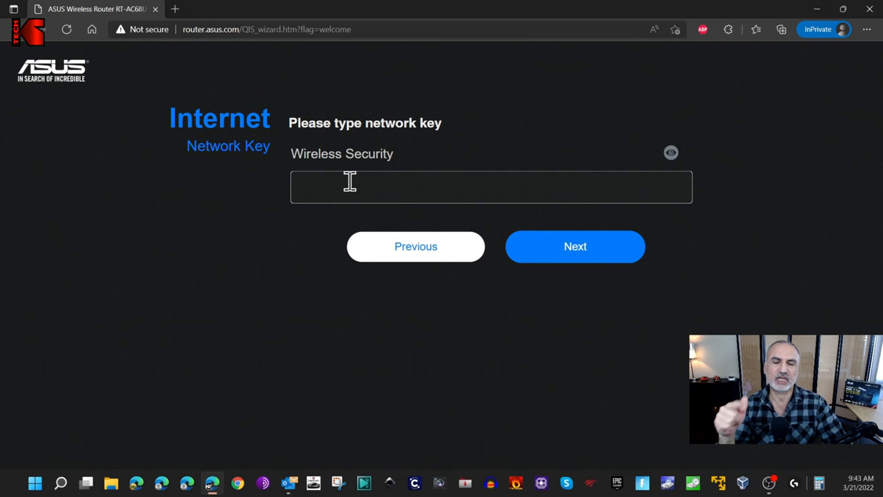
text(*)
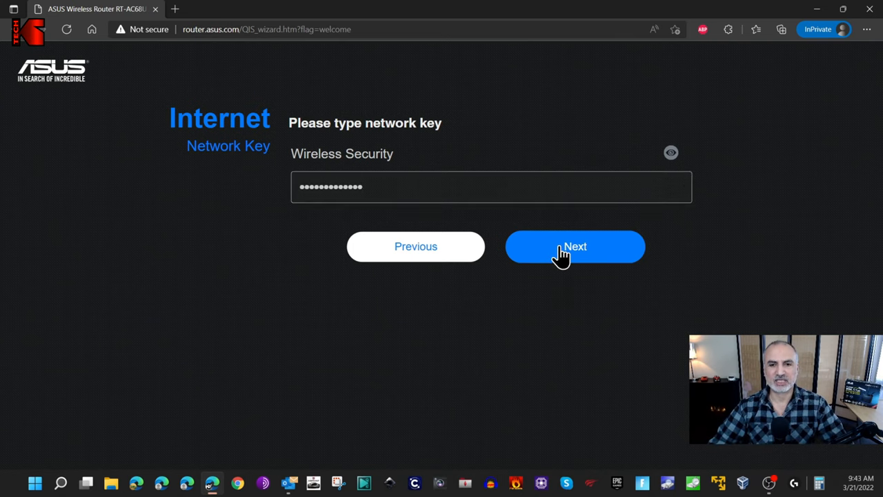
click(574, 245)
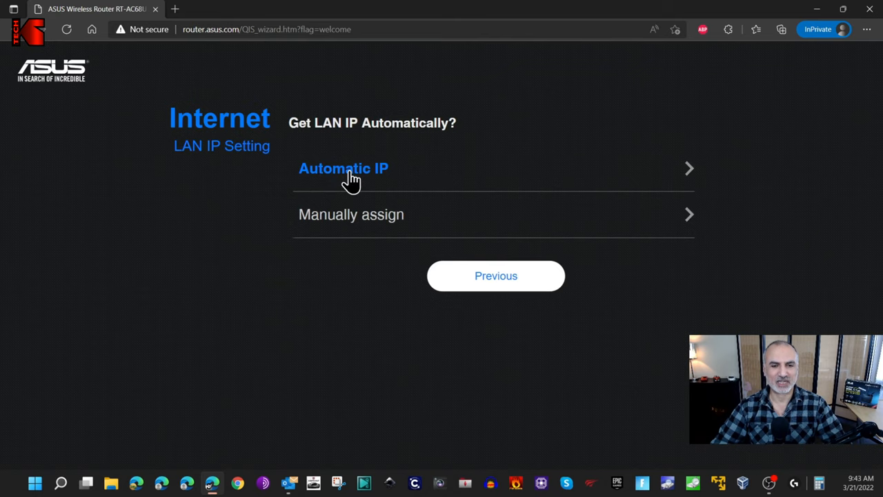
click(343, 168)
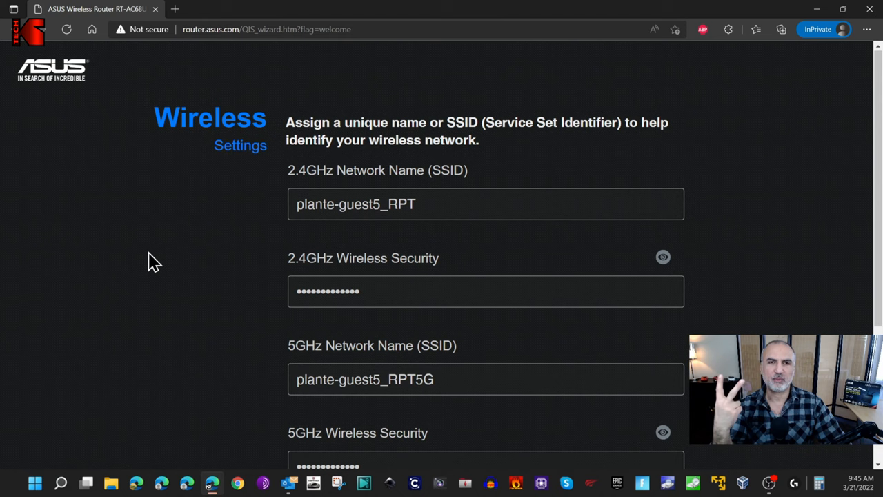
mouse_move(298, 171)
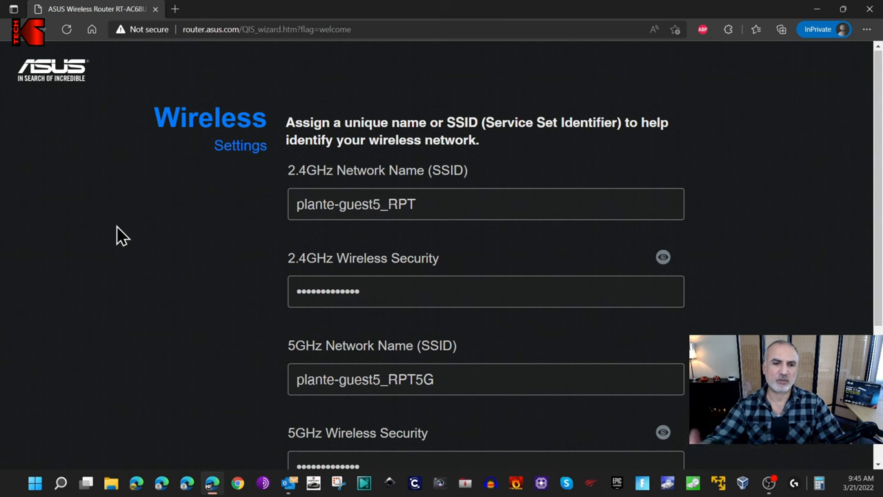
mouse_move(152, 232)
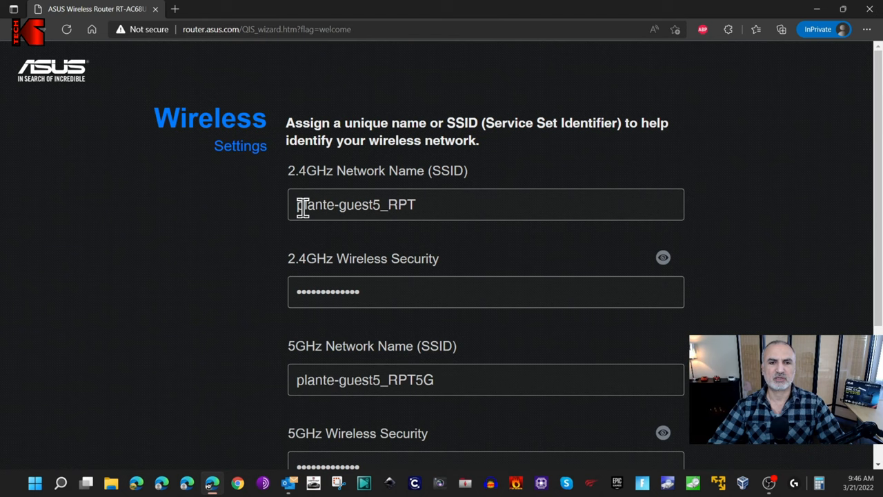
mouse_move(180, 342)
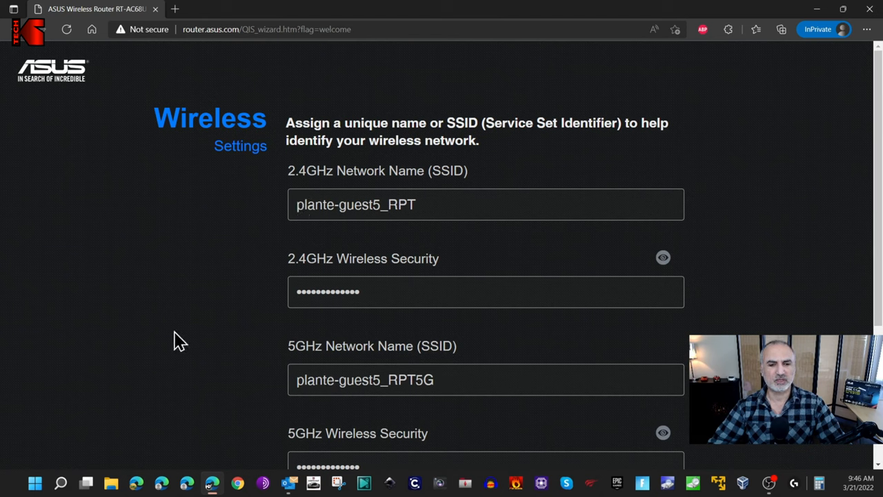
mouse_move(445, 384)
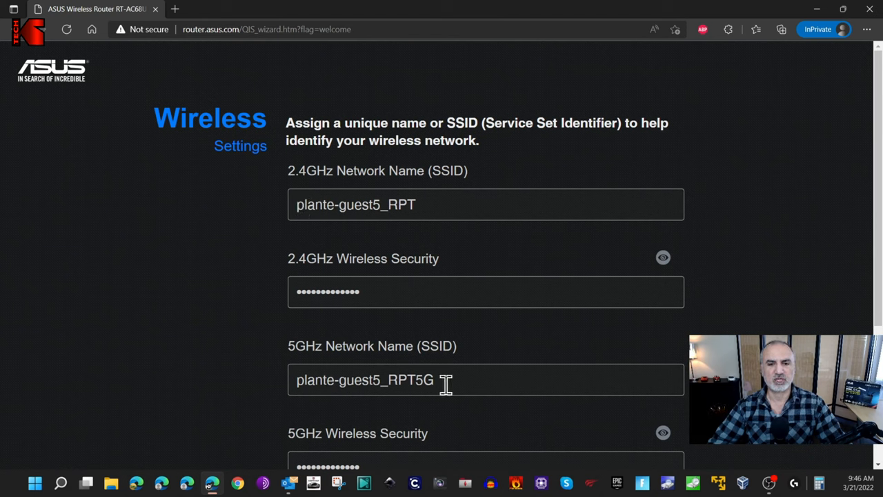
mouse_move(140, 345)
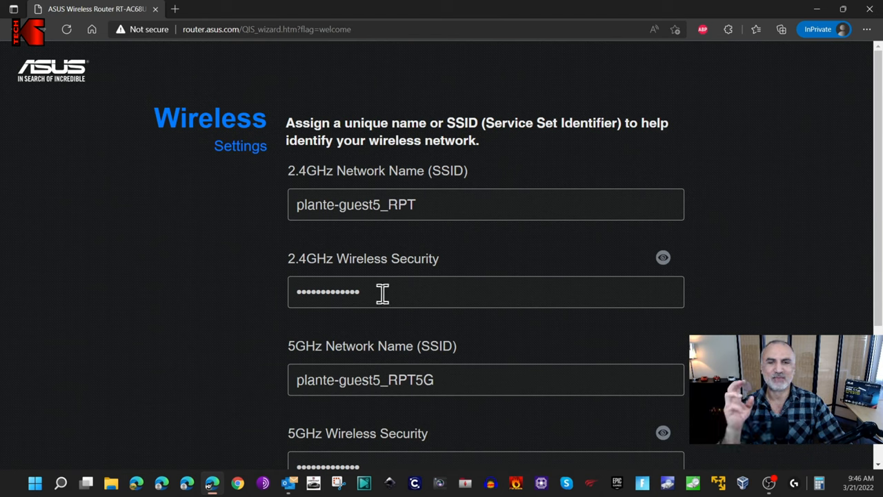
mouse_move(381, 292)
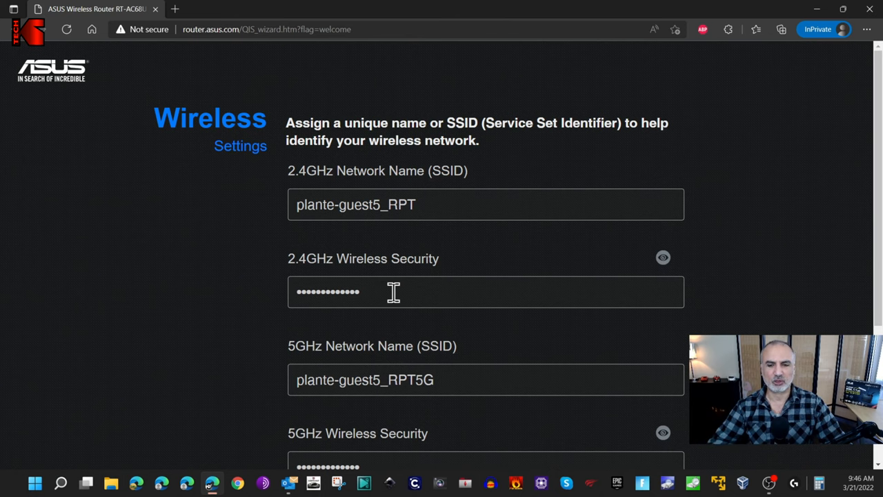
- Apply the plante-guest5_RPT and plante-guest5_RPT5G SSIDs with their security keys
scroll(down, 3)
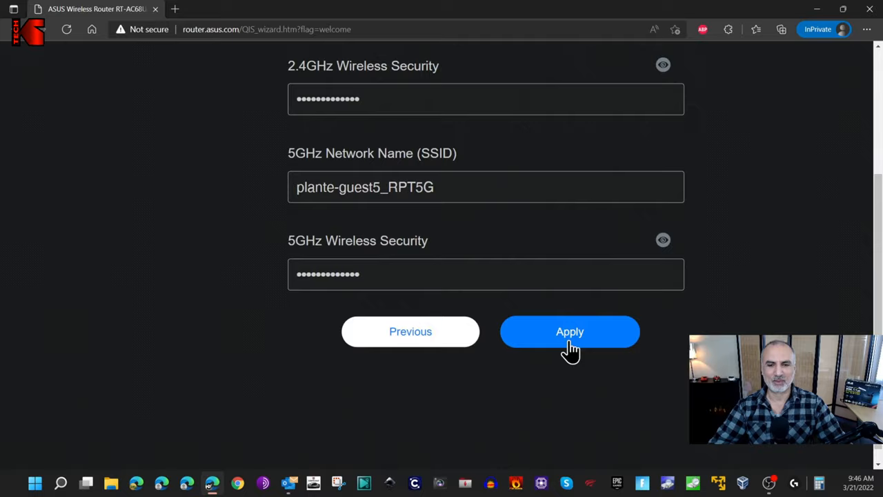
click(569, 331)
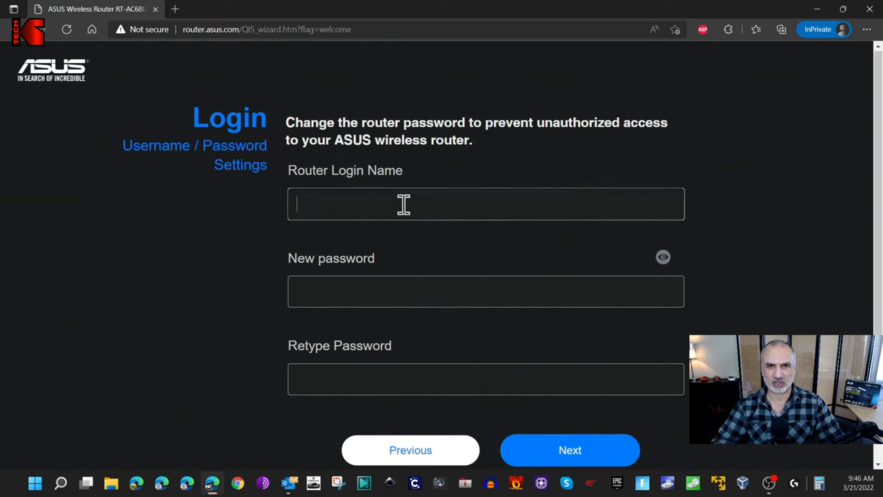
- Set login name admin with the new password, reach the summary and close the browser
text(admin)
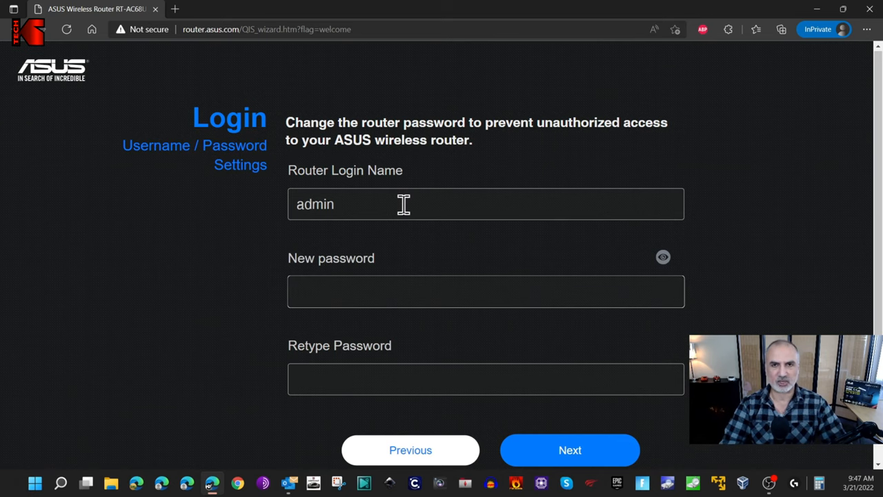
text(password)
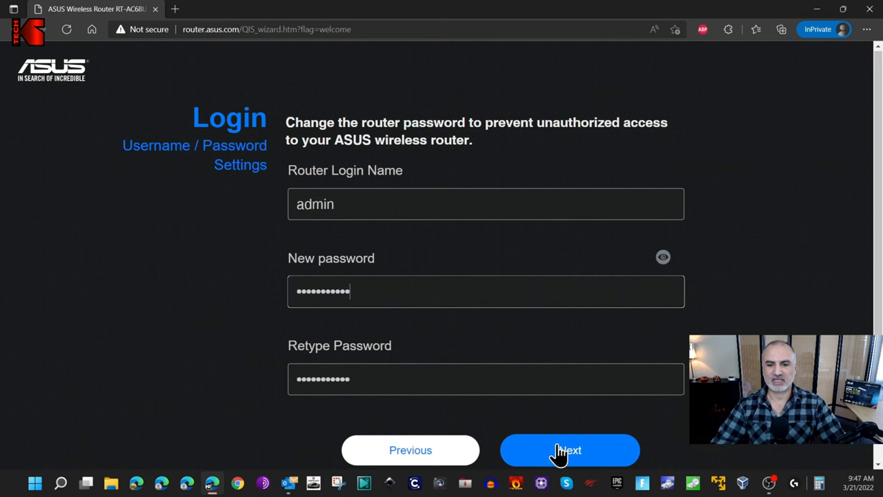
click(569, 449)
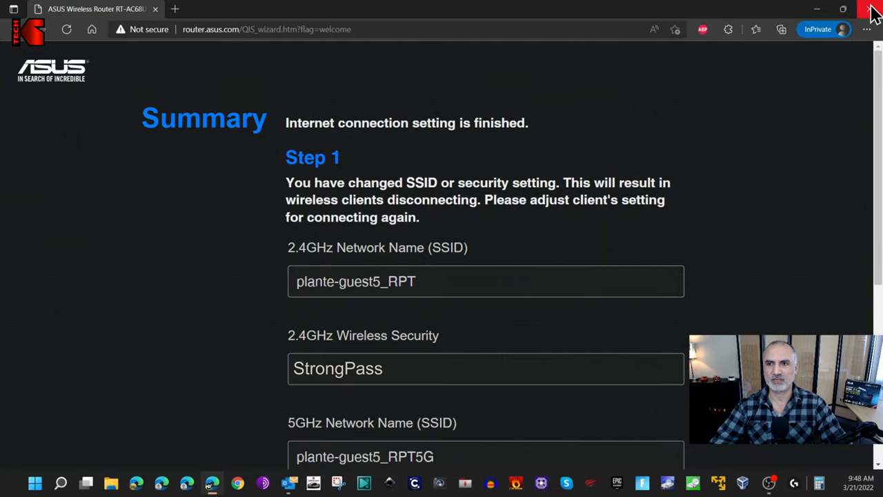
click(871, 11)
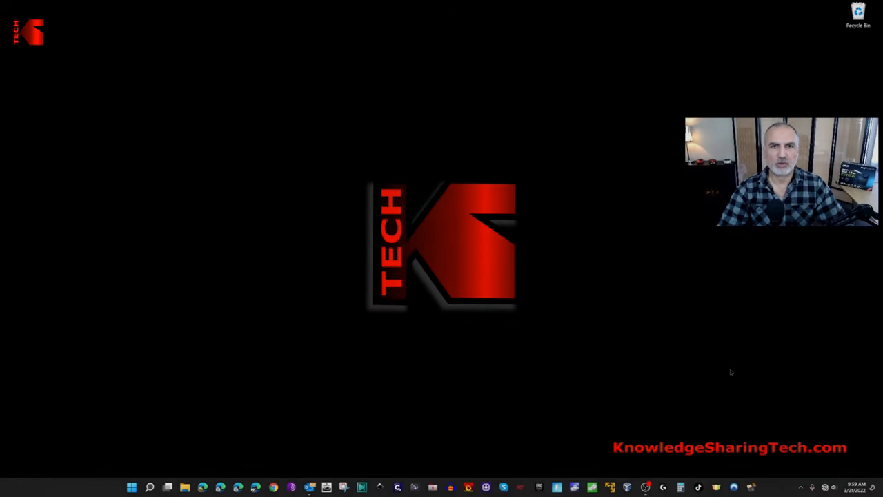
- Bring up the Windows 11 Quick Settings panel from the taskbar
click(825, 489)
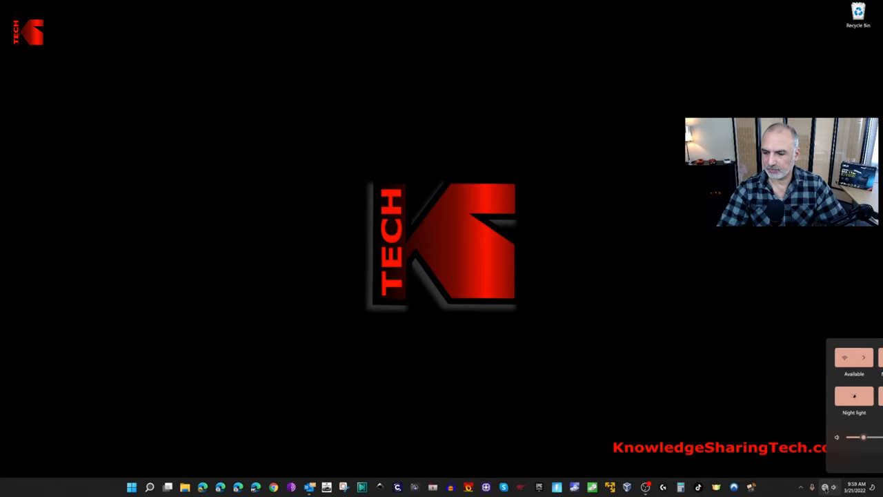
- Connect to plante-guest5_RPT5G from the Wi-Fi list with its security key and dismiss the list
click(863, 357)
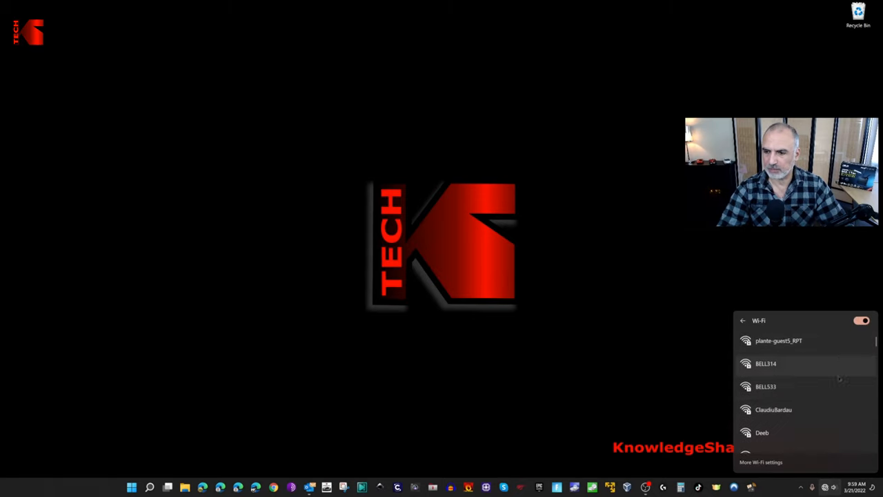
scroll(down, 3)
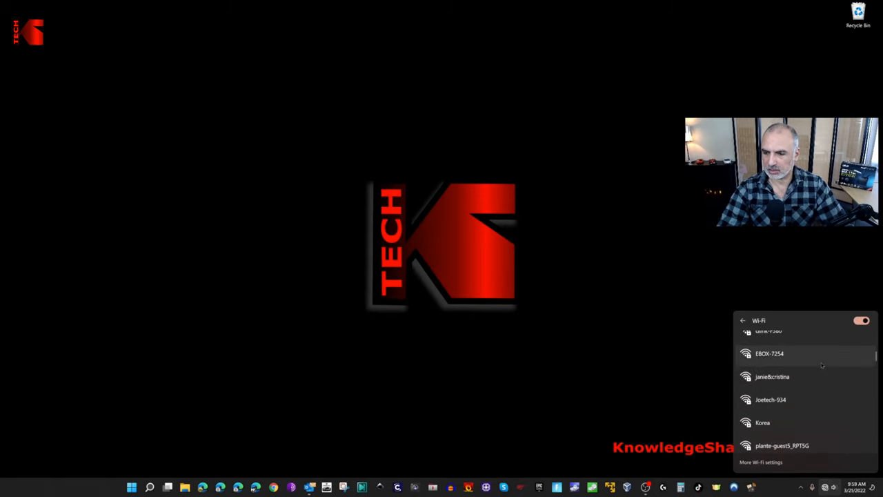
scroll(down, 3)
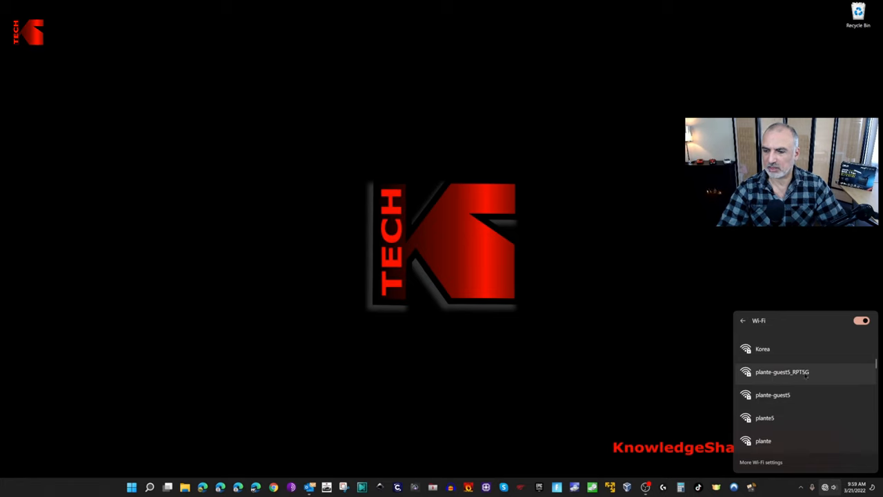
click(782, 373)
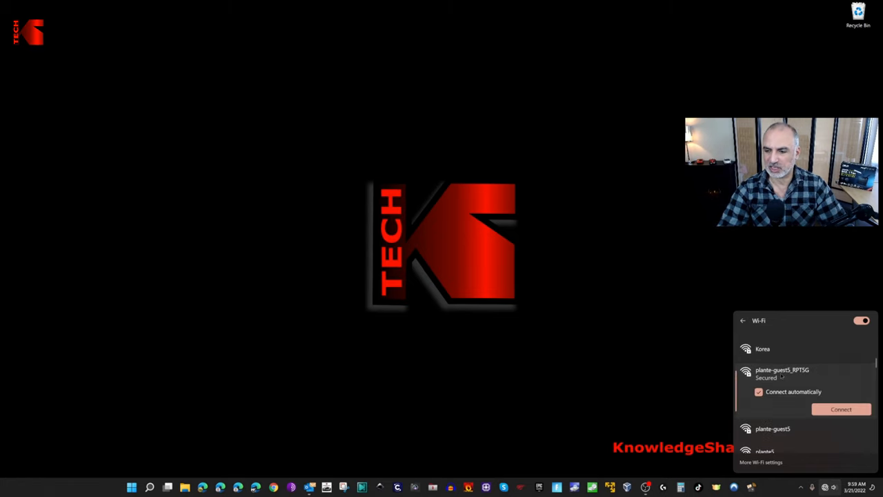
click(840, 408)
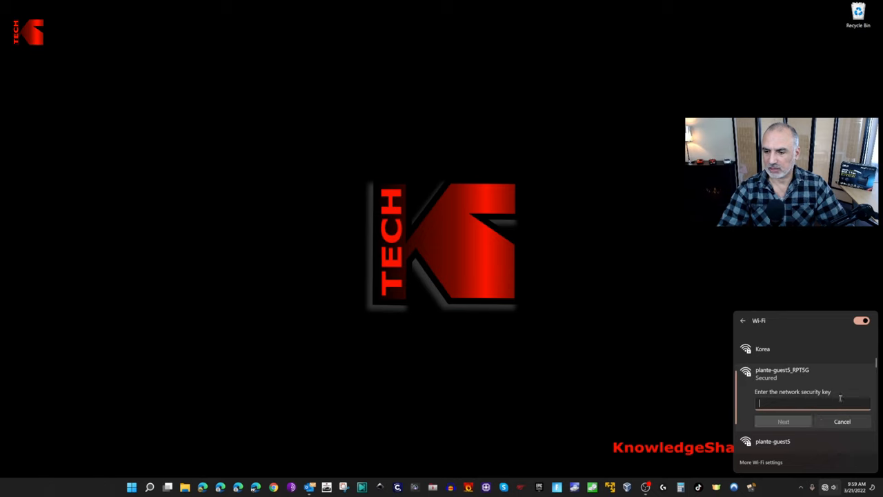
text(••••)
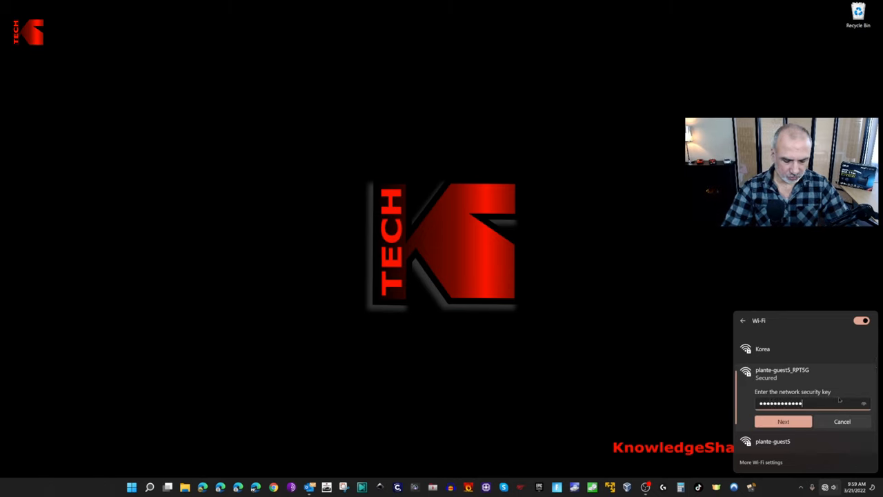
click(784, 421)
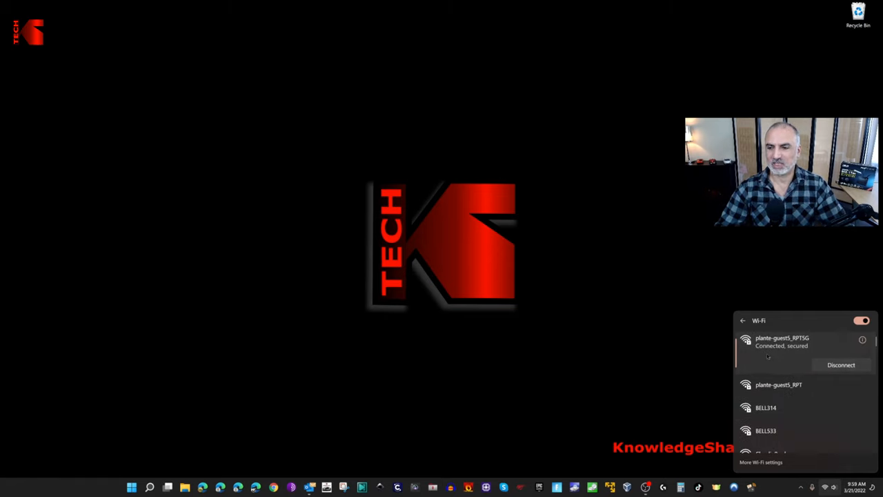
click(642, 365)
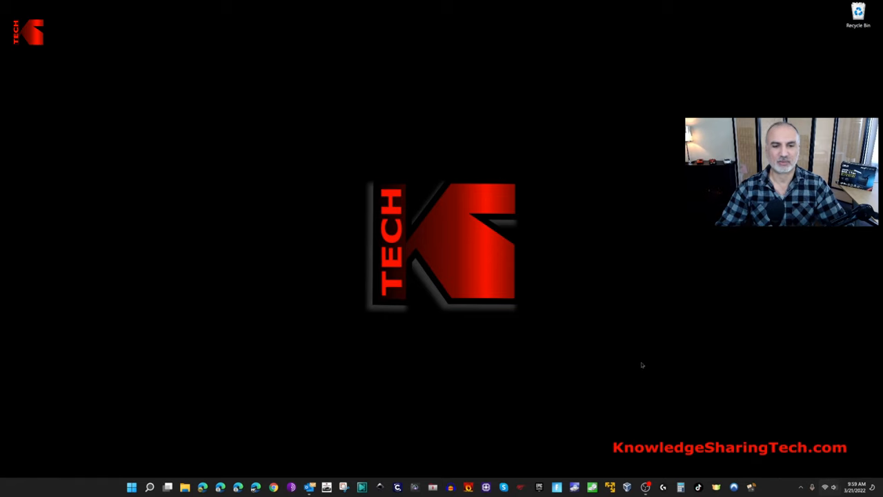